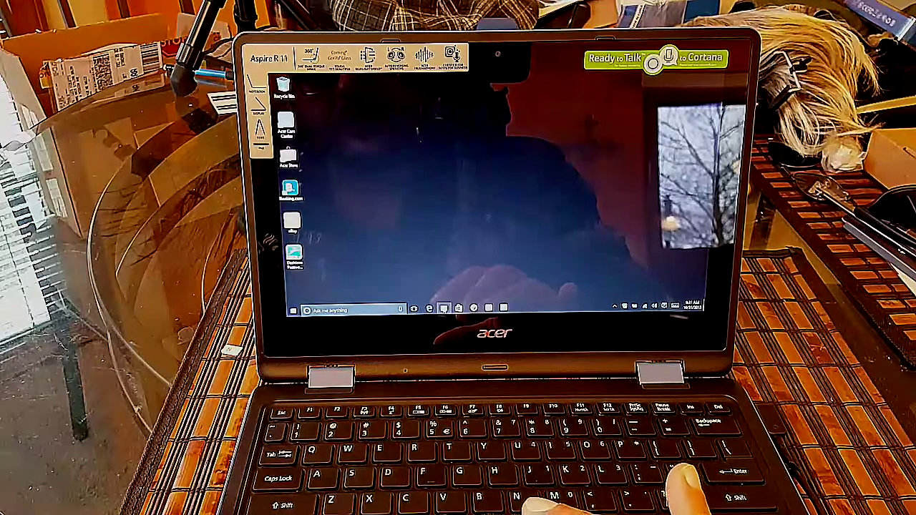
Launch Microsoft Edge from the taskbar, landing on a blank new tab page
{"action": "left_click", "coordinate": [444, 309]}
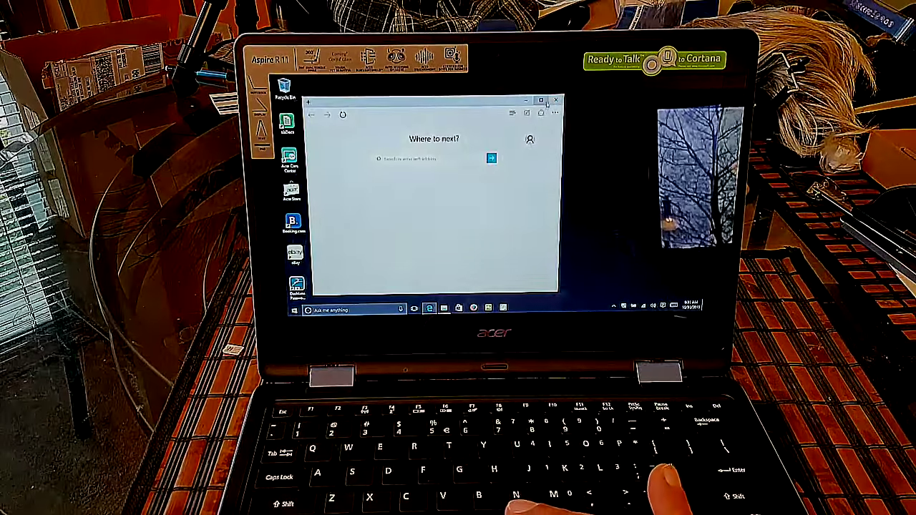
{"action": "left_click", "coordinate": [541, 100]}
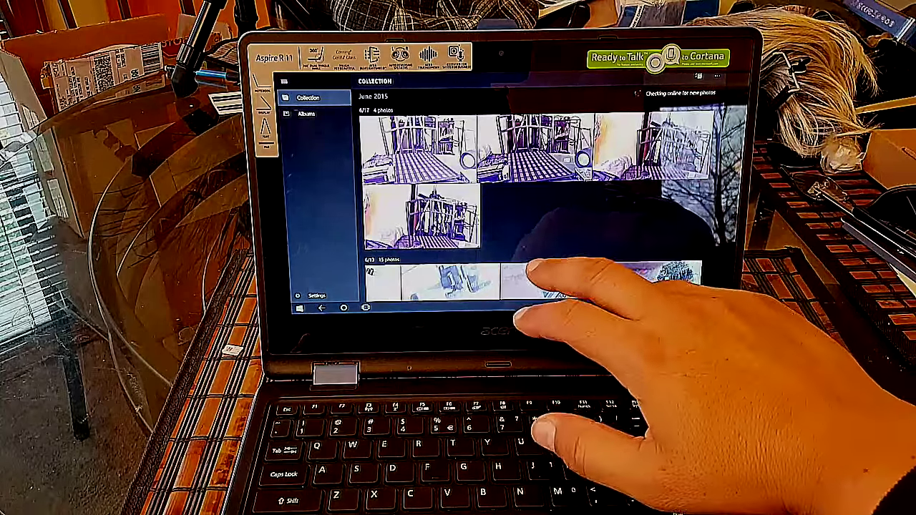
Scroll down through the Photos collection before returning to the Start tiles
{"action": "scroll", "scroll_direction": "down", "scroll_amount": 3}
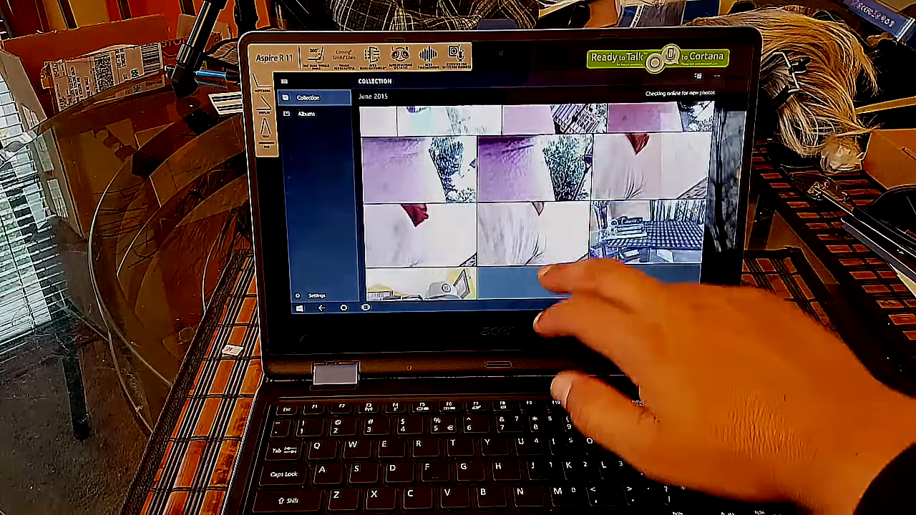
{"action": "scroll", "scroll_direction": "down", "scroll_amount": 3}
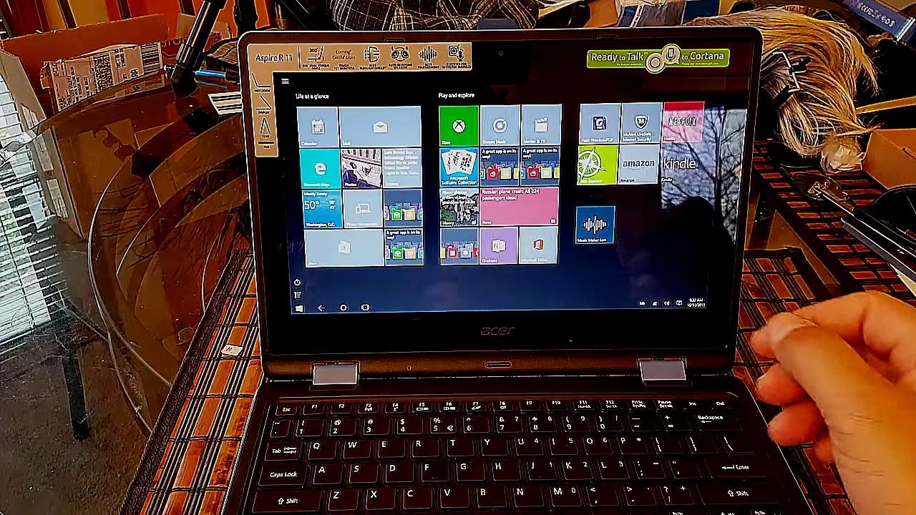
Launch the Weather app from its Start menu live tile
{"action": "left_click", "coordinate": [637, 164]}
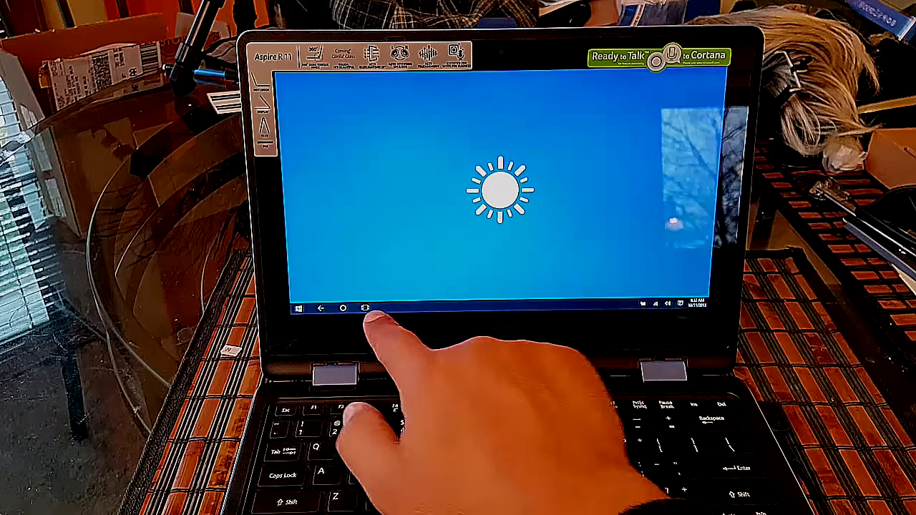
Bring up Task View showing the Weather, Edge and File Explorer windows
{"action": "left_click", "coordinate": [365, 308]}
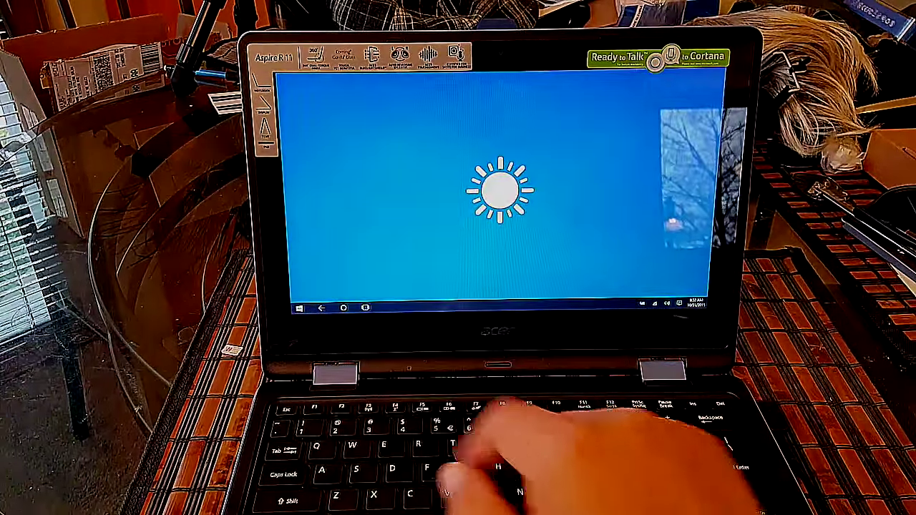
{"action": "left_click", "coordinate": [365, 308]}
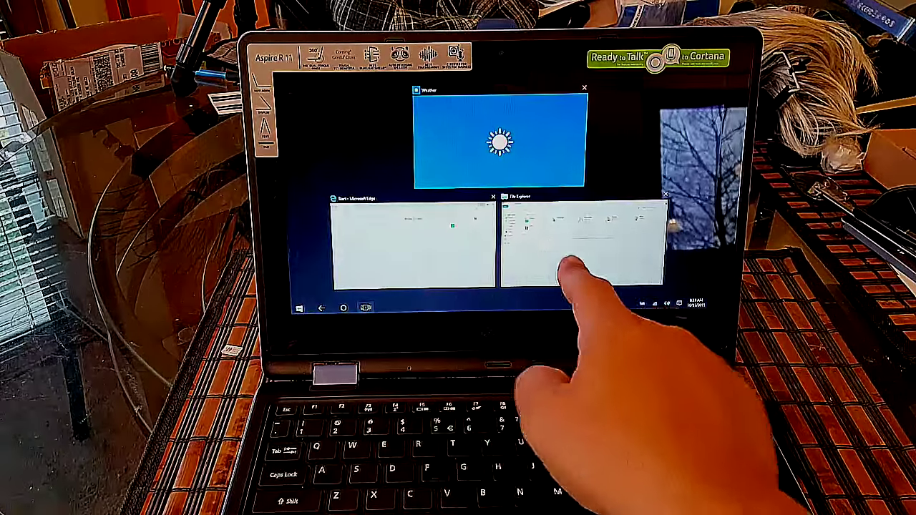
{"action": "left_click", "coordinate": [580, 244]}
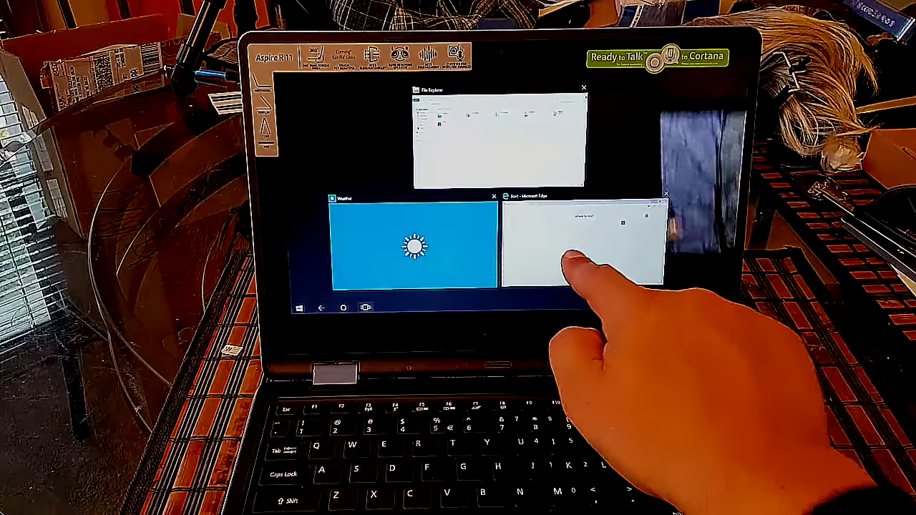
Switch to the Microsoft Edge window from its Task View thumbnail
{"action": "left_click", "coordinate": [580, 243]}
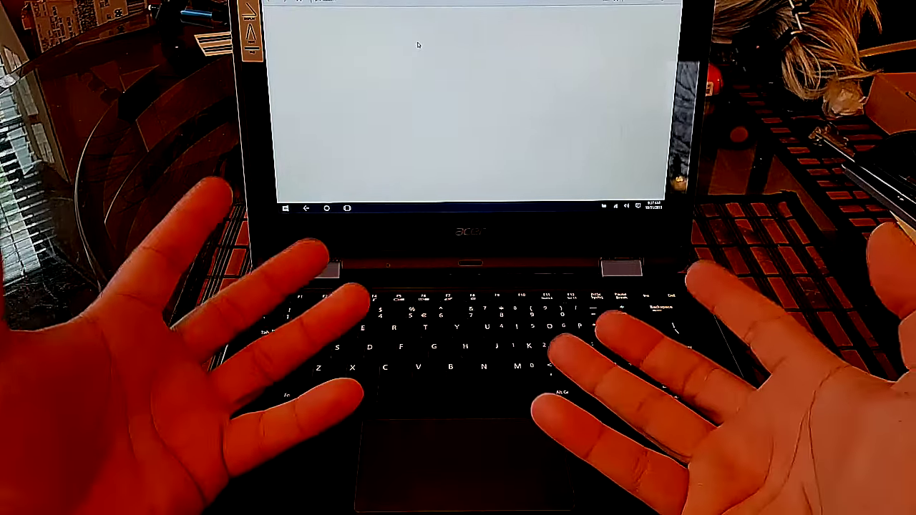
Scroll through the La Prensa news article in Edge before heading to All apps
{"action": "right_click", "coordinate": [418, 46]}
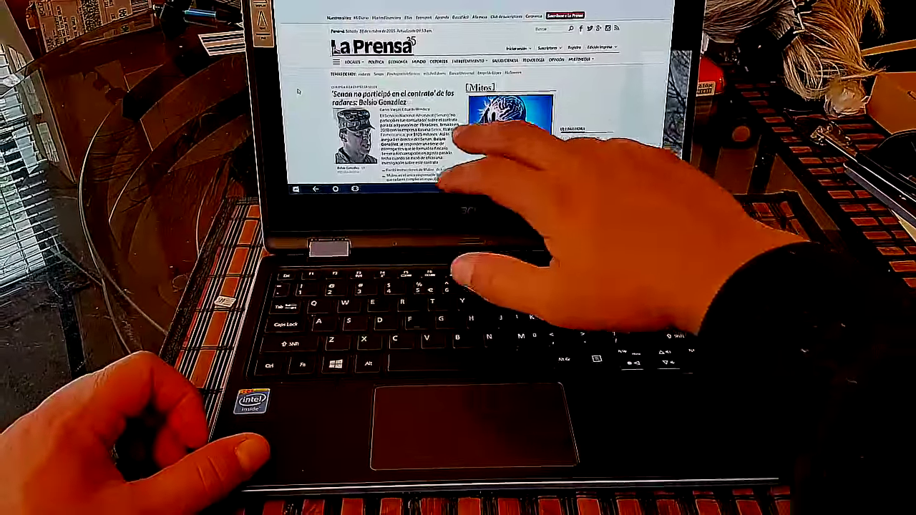
{"action": "scroll", "scroll_direction": "down", "scroll_amount": 3}
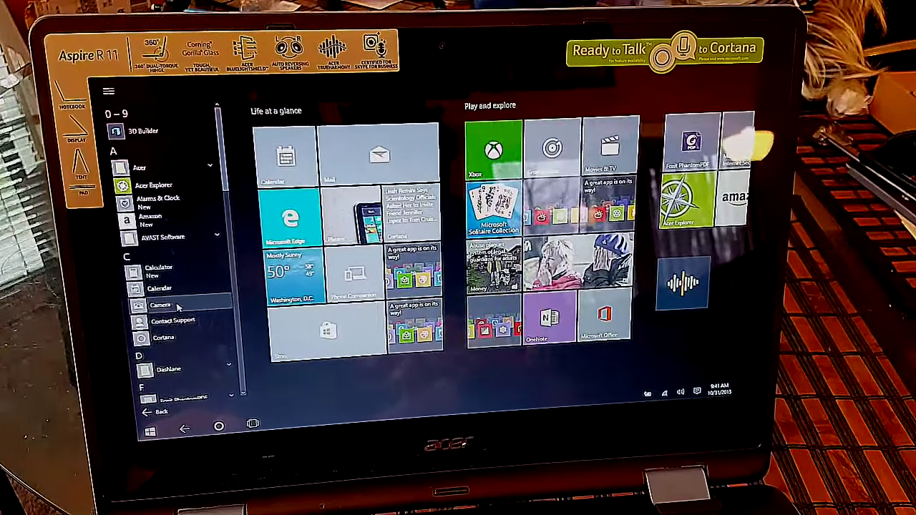
Launch the Camera app from the All apps list
{"action": "left_click", "coordinate": [161, 305]}
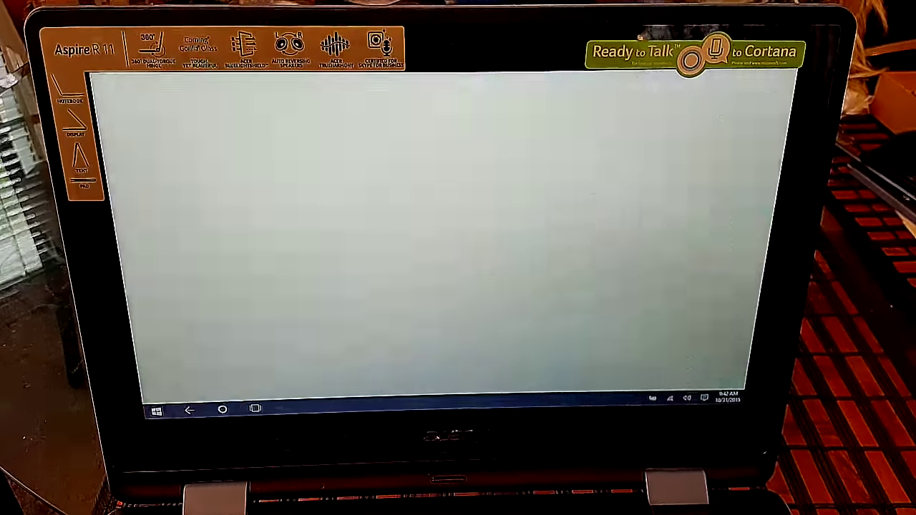
{"action": "left_click", "coordinate": [158, 409]}
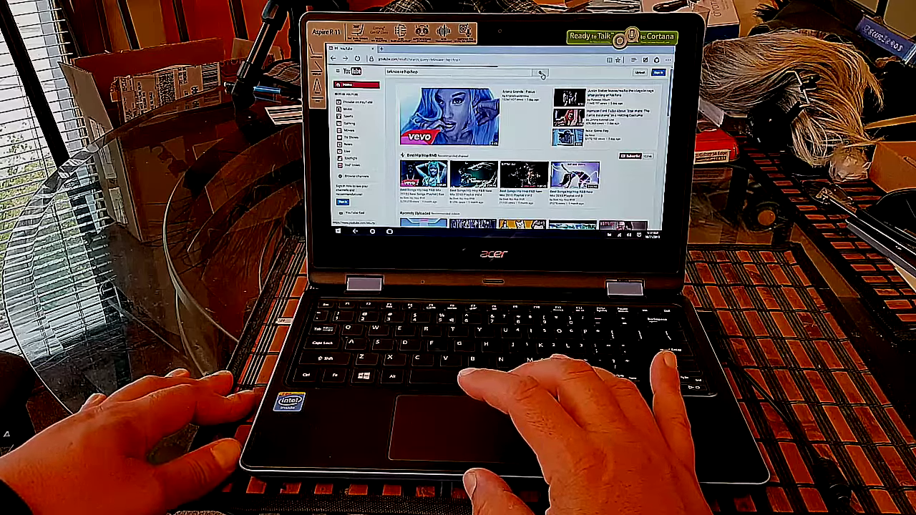
Browse YouTube's Hip Hop listings and start playing one of the videos
{"action": "left_click", "coordinate": [541, 73]}
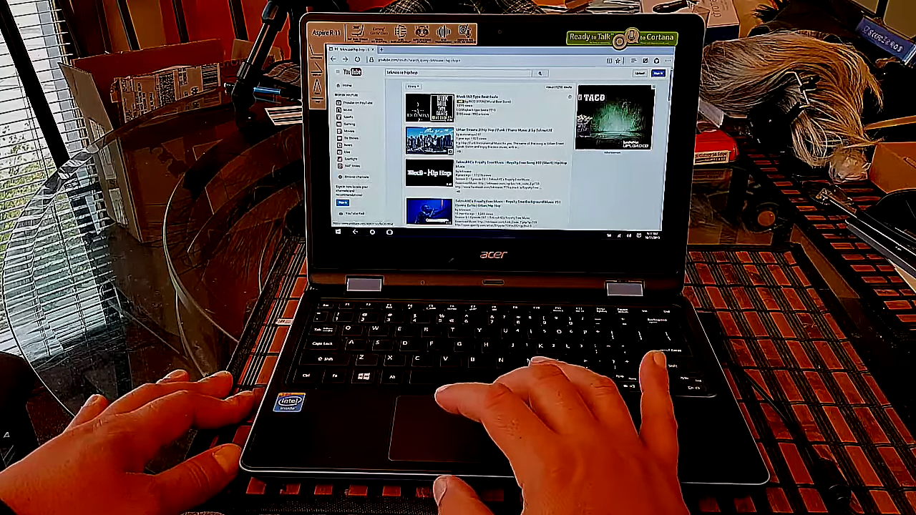
{"action": "left_click", "coordinate": [427, 140]}
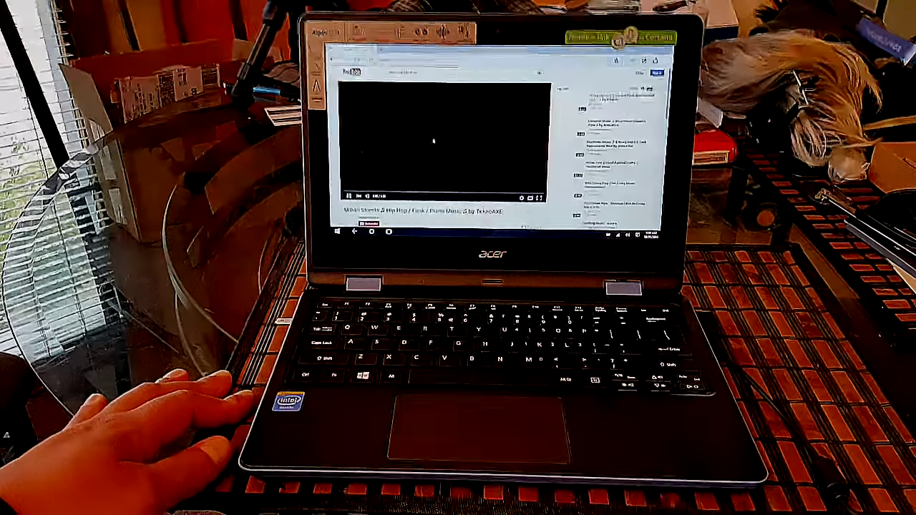